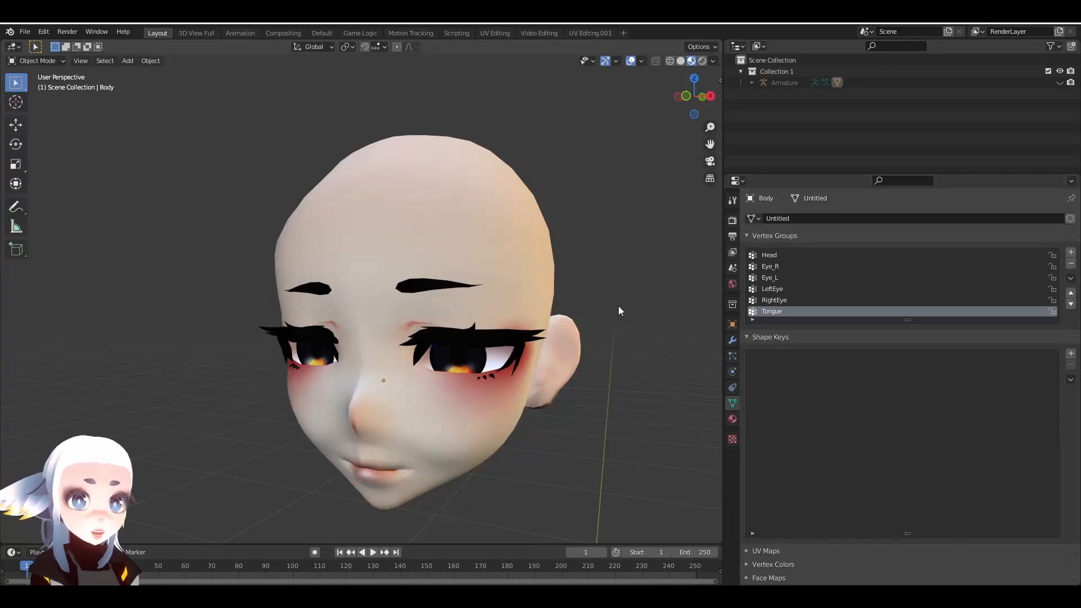
pyautogui.moveTo(612, 309)
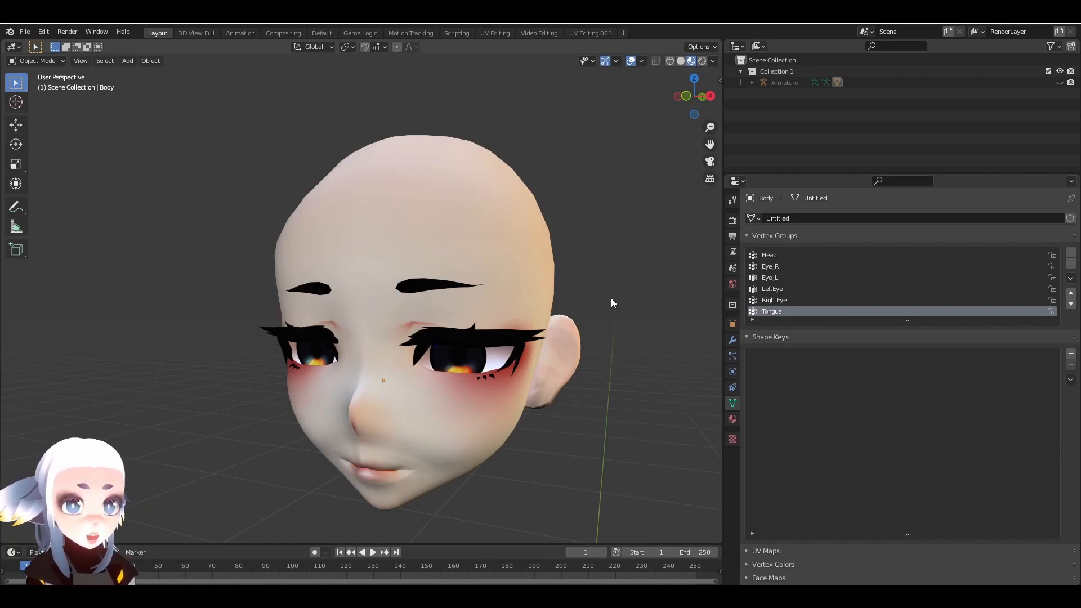
pyautogui.moveTo(589, 447)
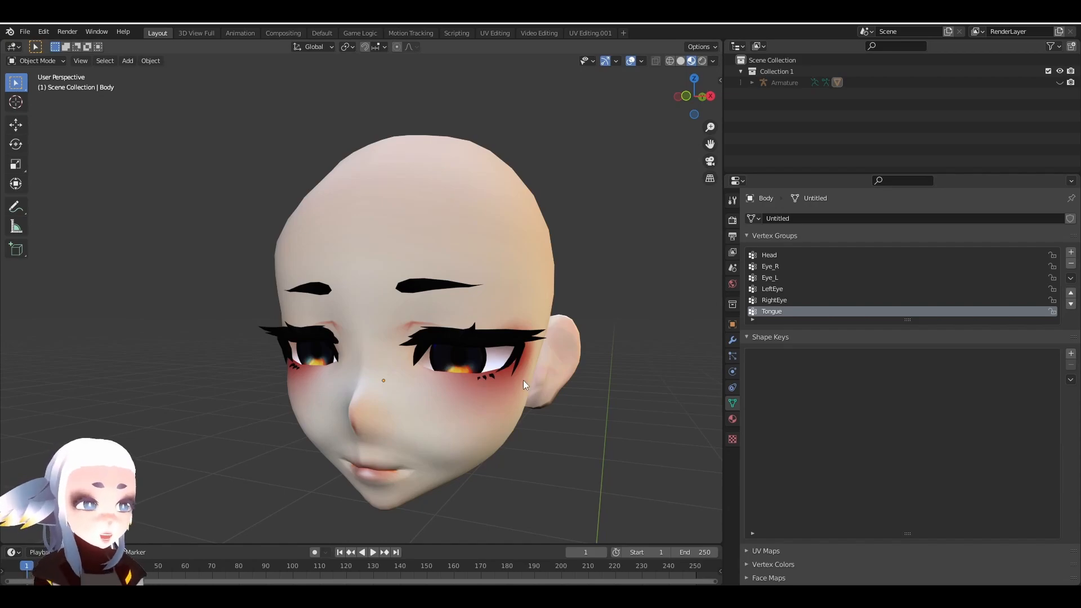
pyautogui.moveTo(732, 403)
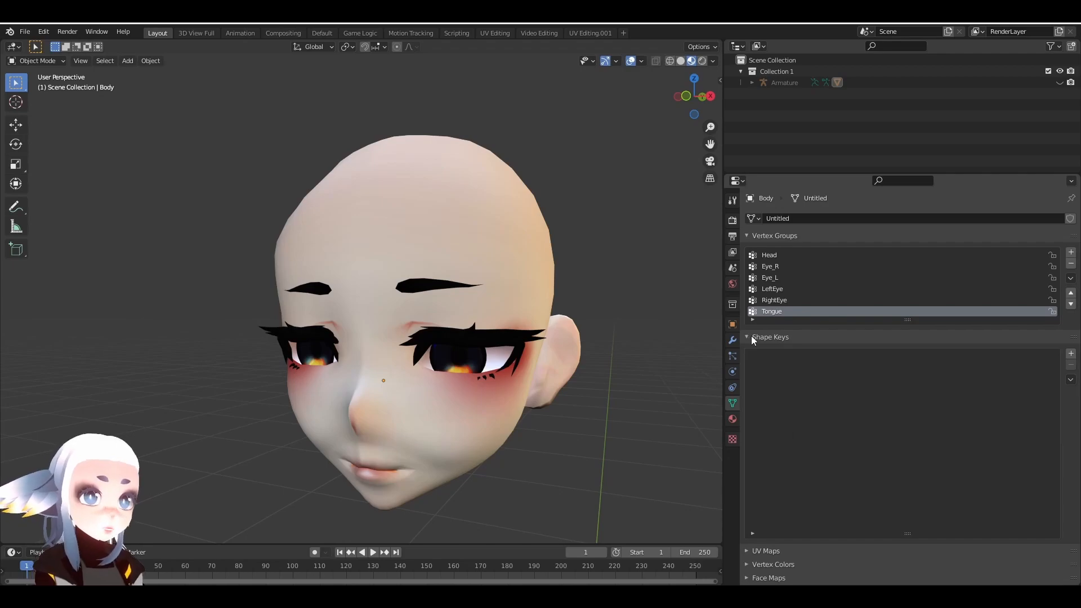
# Add a Basis shape key and a second key, and rename it 'lip curl'.
pyautogui.click(746, 337)
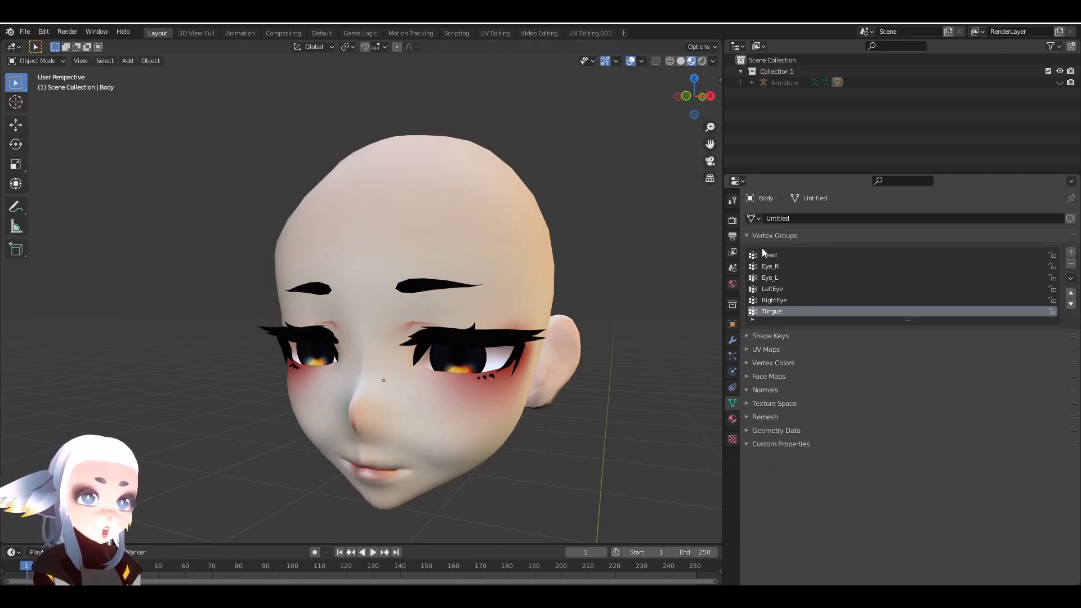
pyautogui.click(770, 337)
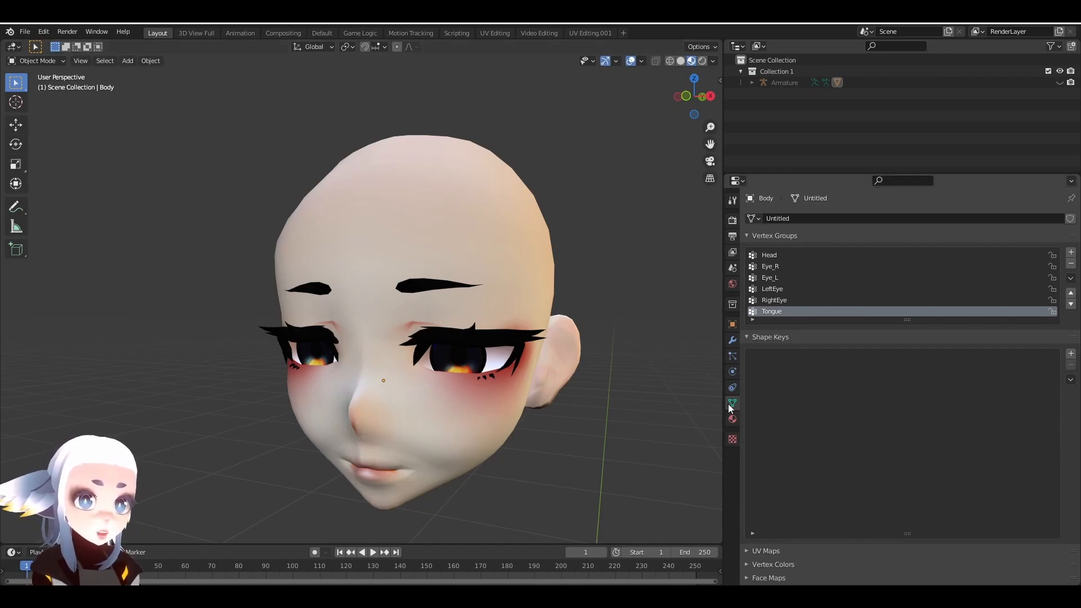
pyautogui.click(784, 82)
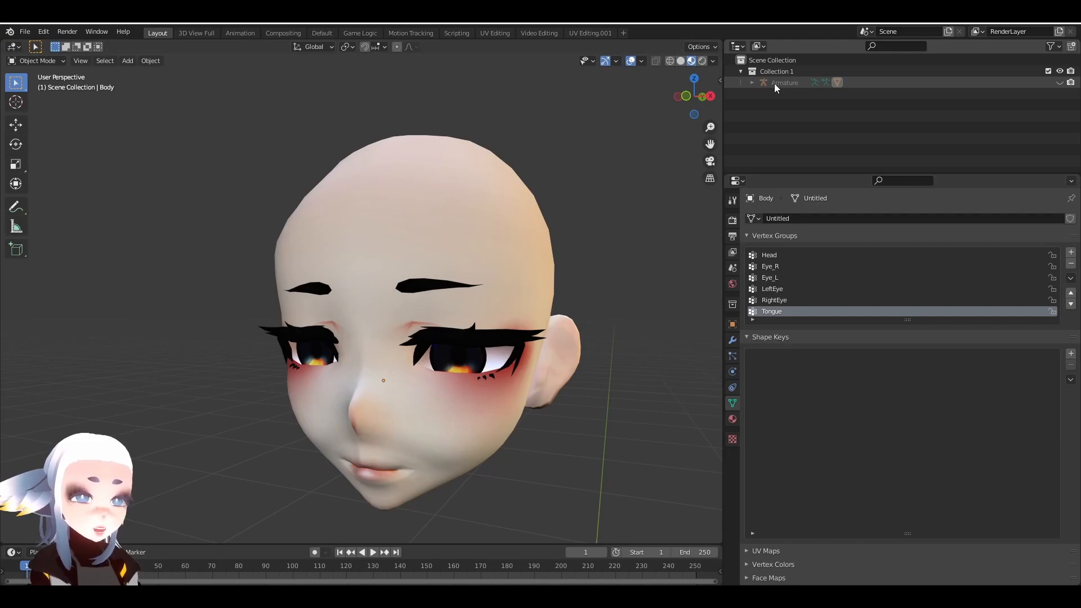
pyautogui.click(784, 82)
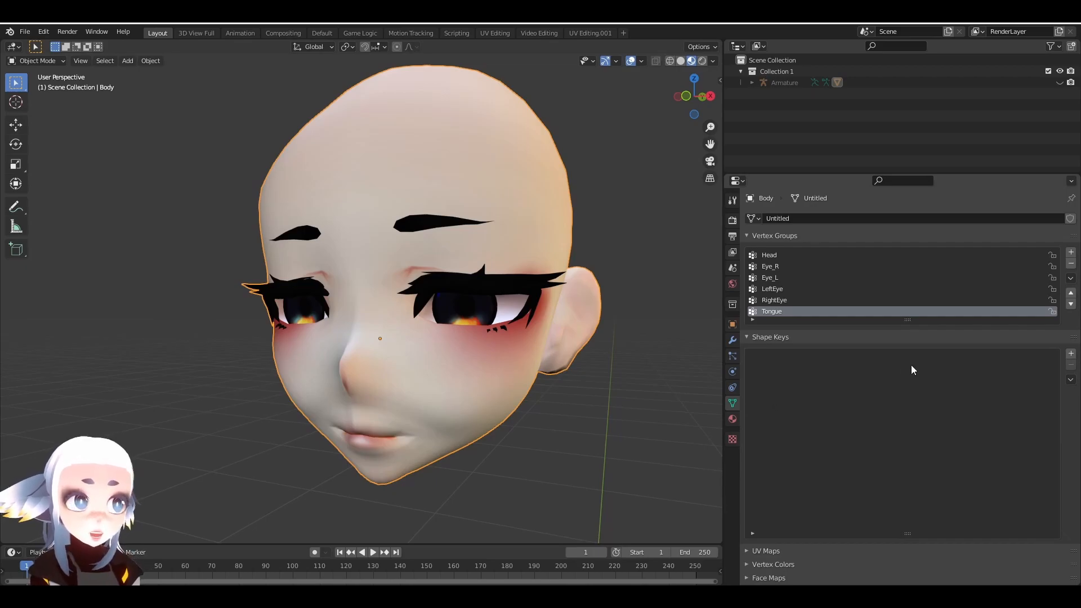
pyautogui.click(1071, 353)
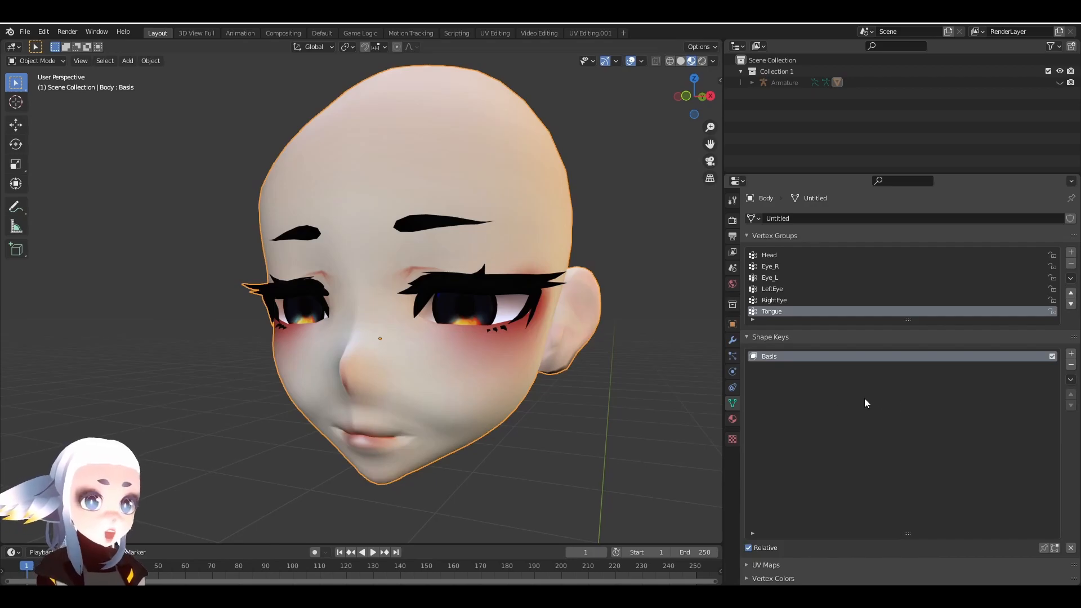
pyautogui.moveTo(686, 392)
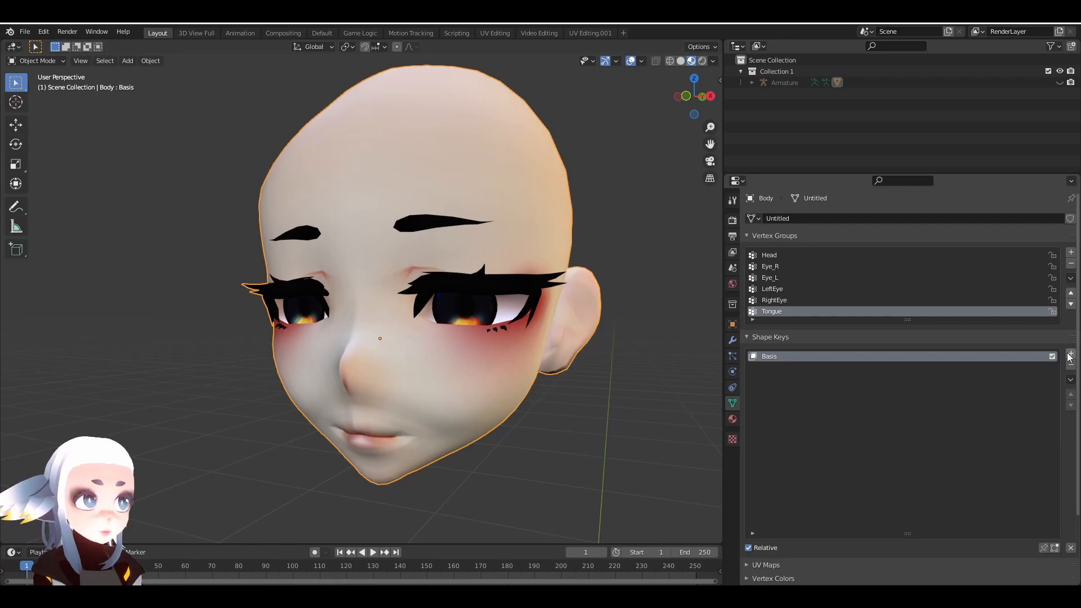
pyautogui.click(1070, 353)
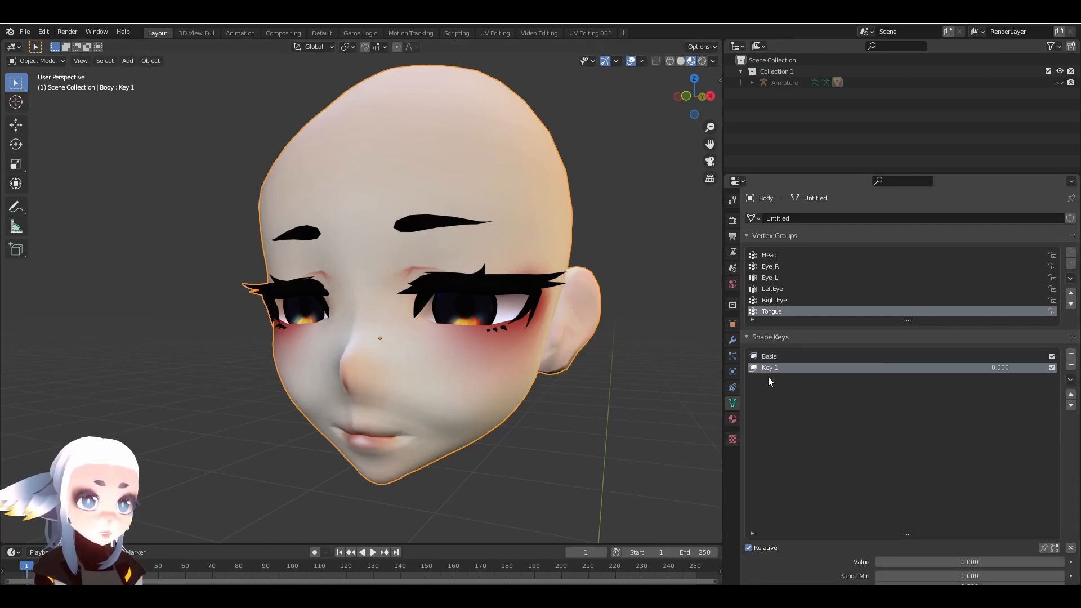
pyautogui.doubleClick(770, 367)
pyautogui.write('lip curl')
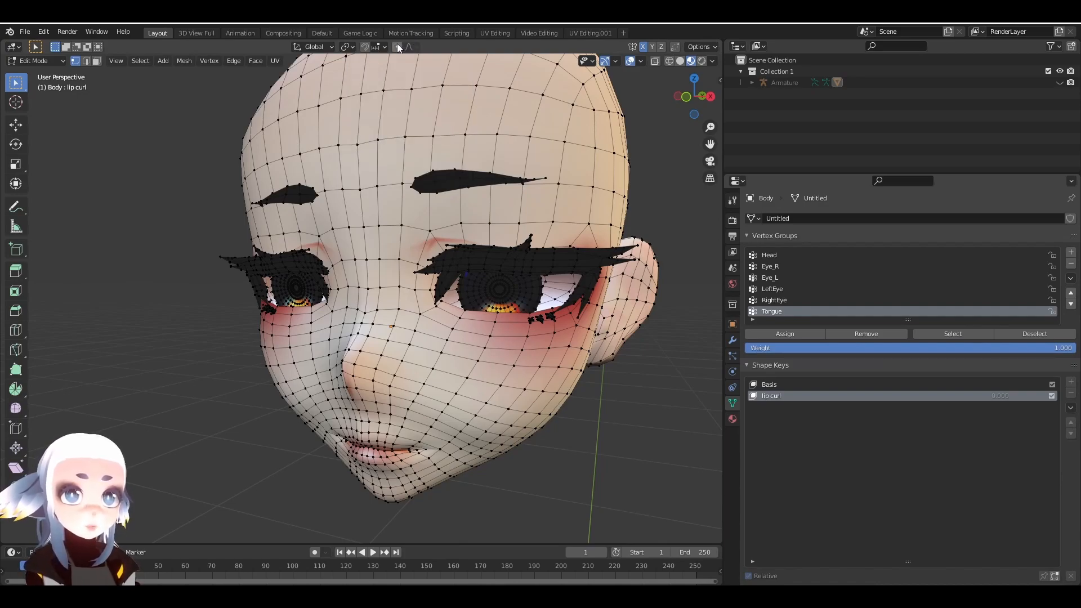
# Enable smooth proportional editing and pull the lip vertices to start shaping the mouth.
pyautogui.click(407, 47)
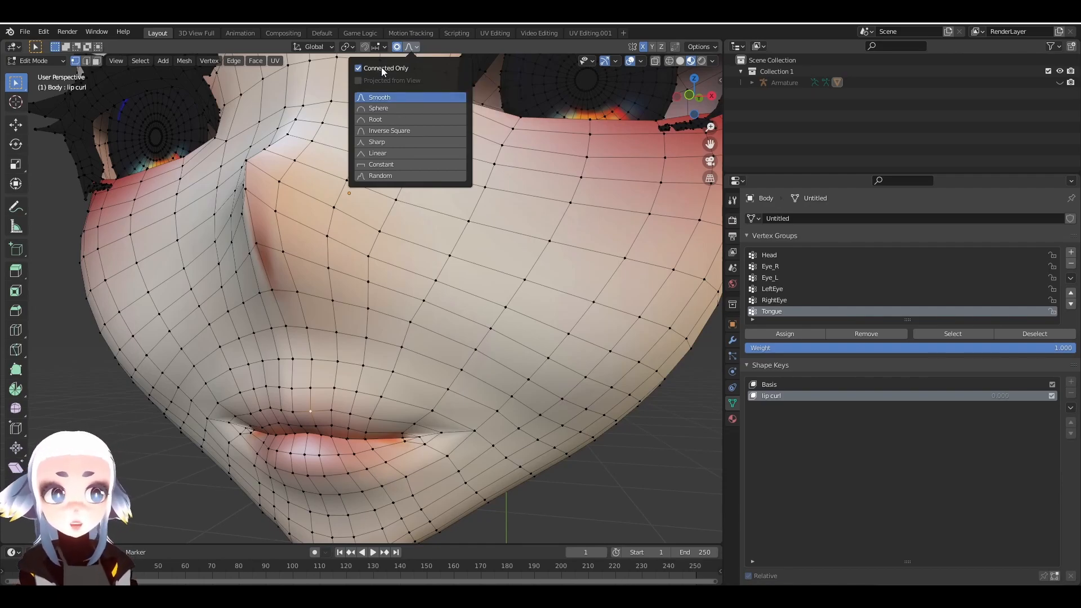
pyautogui.moveTo(385, 67)
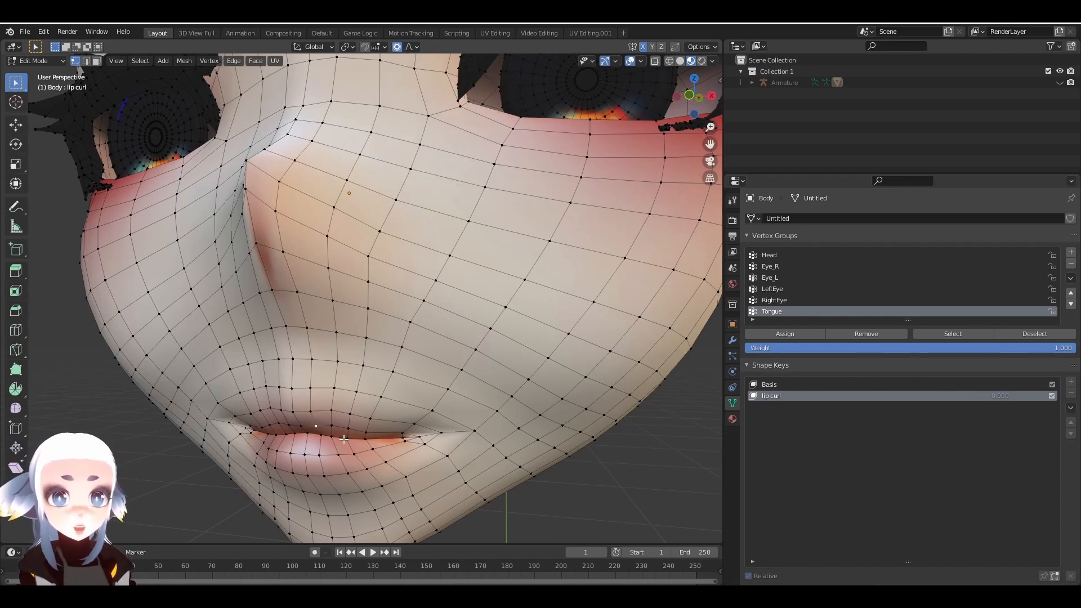
pyautogui.moveTo(344, 440); pyautogui.dragTo(362, 418)
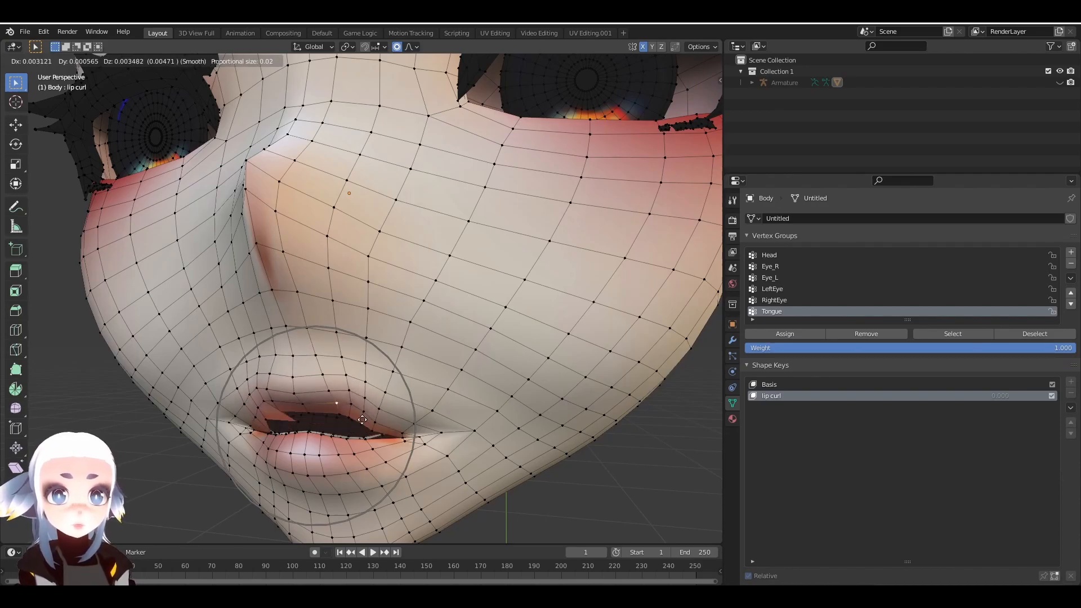
pyautogui.click(410, 46)
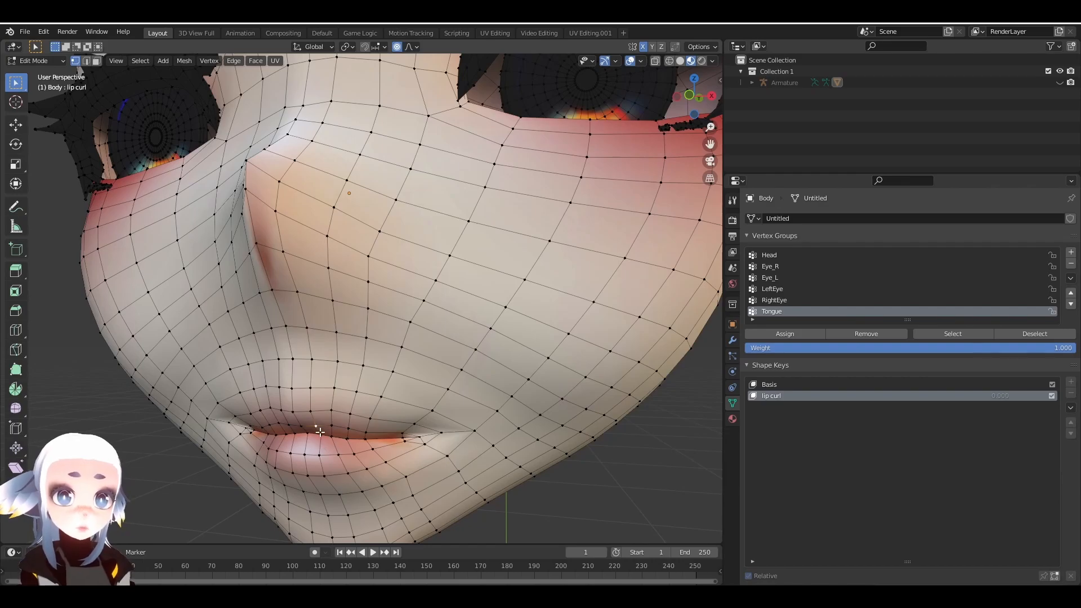
pyautogui.moveTo(319, 430); pyautogui.dragTo(304, 430)
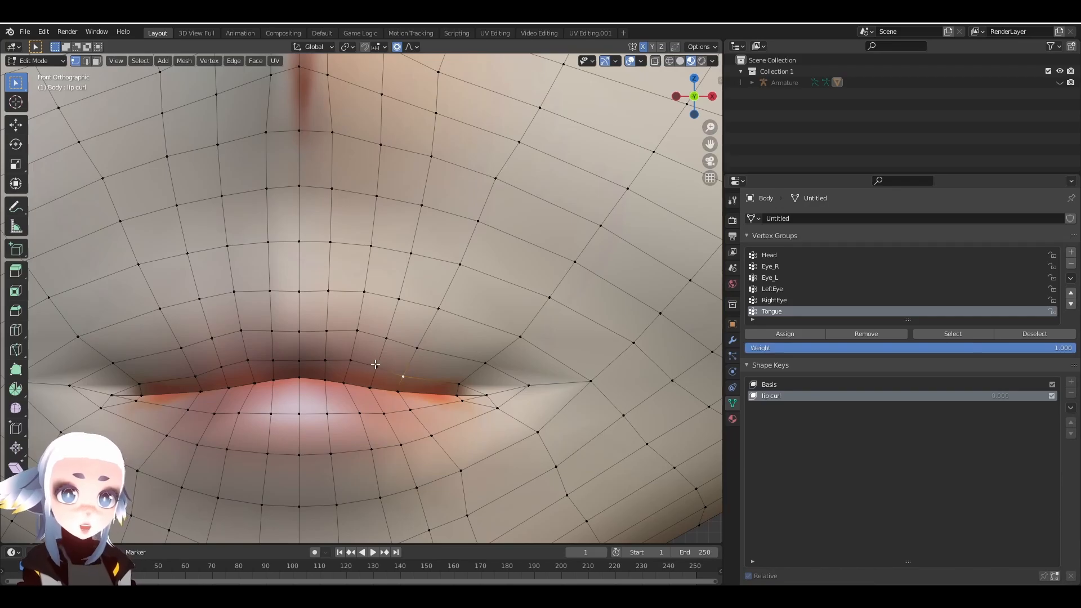
# Raise the upper lip vertices with smooth falloff, opening a gap between the lips.
pyautogui.moveTo(375, 364); pyautogui.dragTo(406, 363)
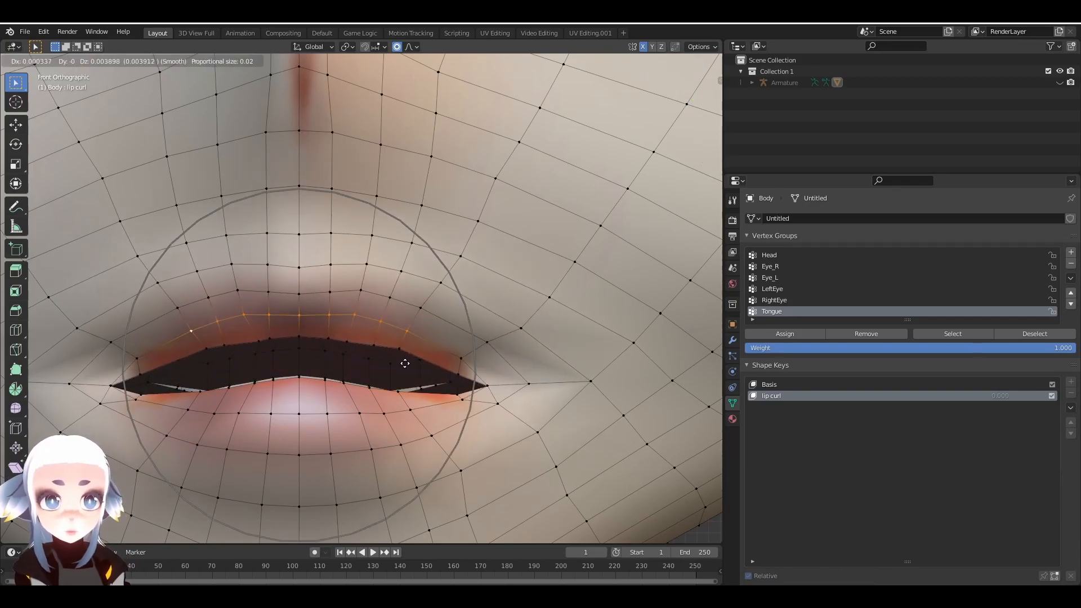
pyautogui.moveTo(405, 363); pyautogui.dragTo(401, 317)
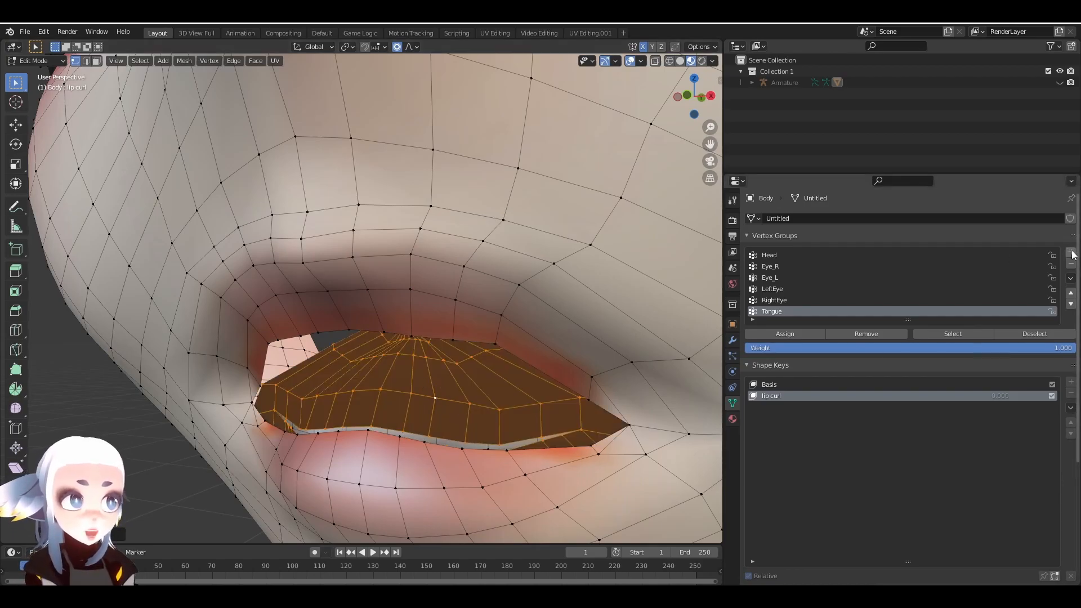
pyautogui.moveTo(1070, 255)
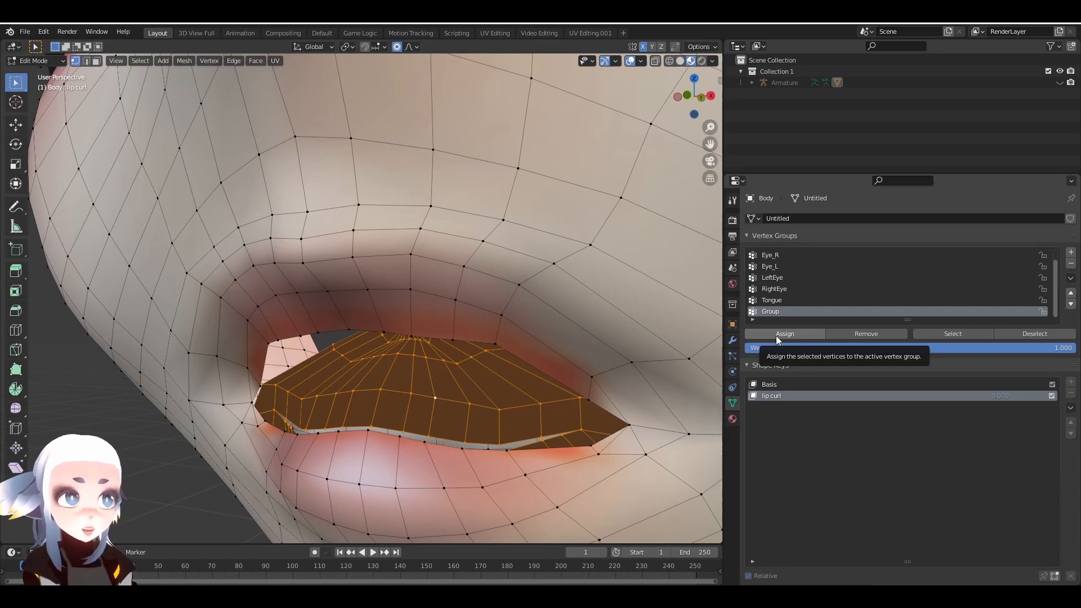
# Rename the new vertex group 'mouth inside' and select its vertices.
pyautogui.doubleClick(770, 311)
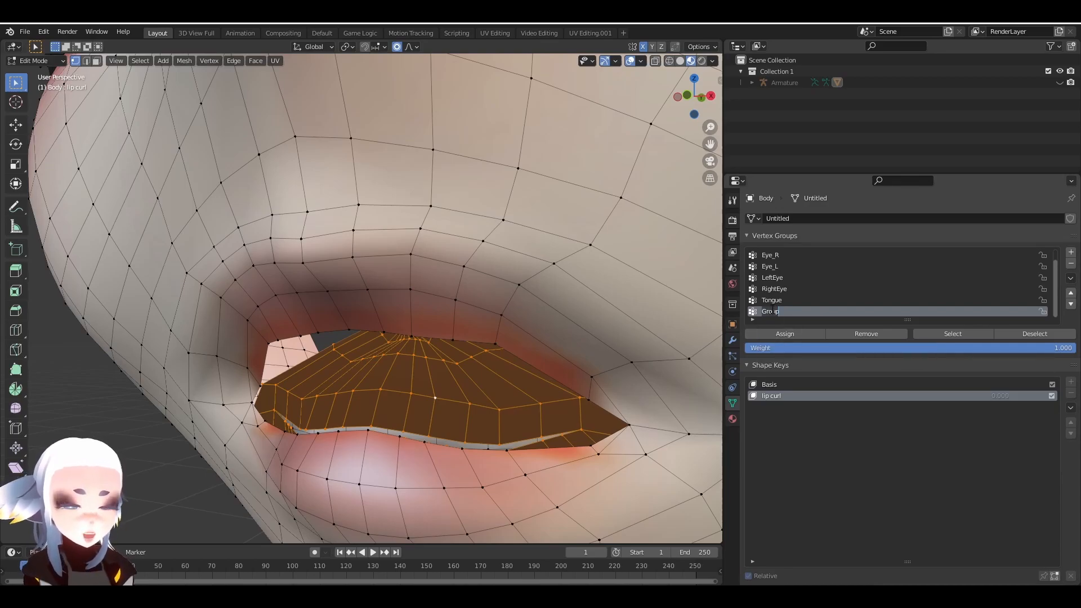
pyautogui.write('mouth inside')
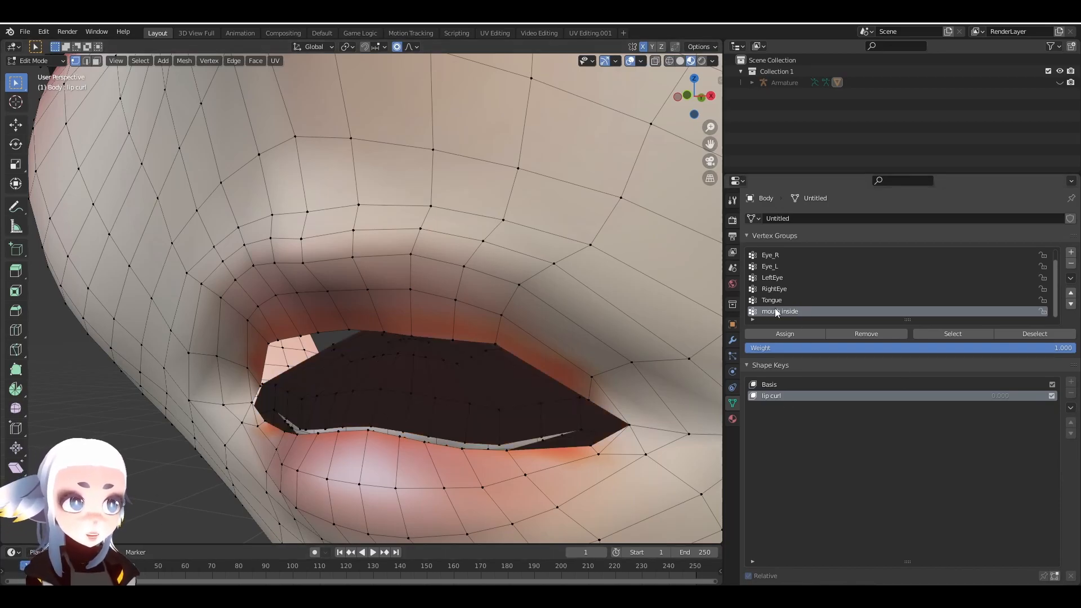
pyautogui.click(952, 334)
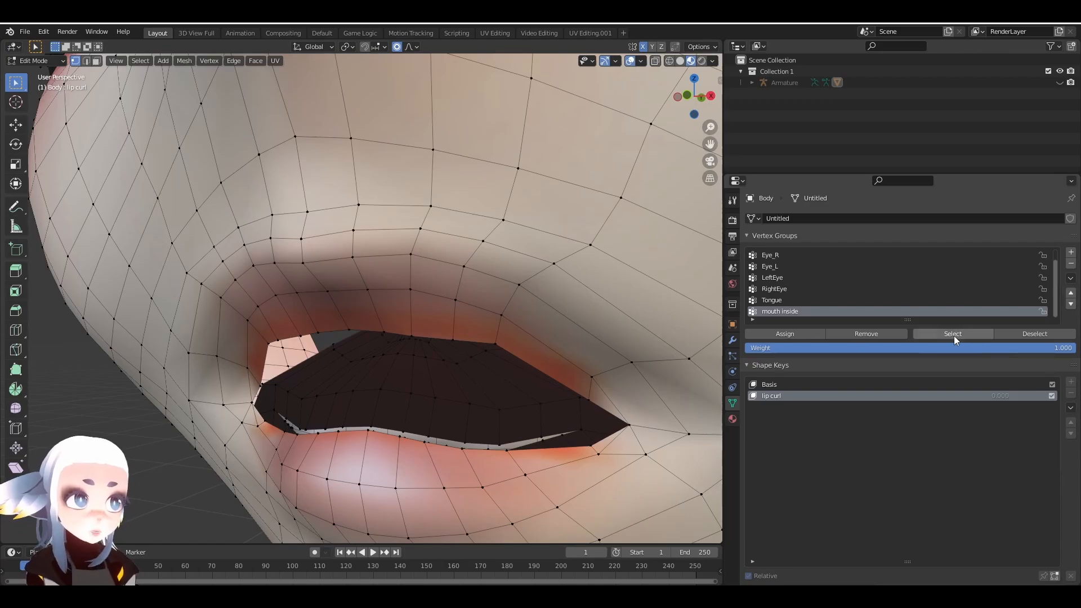
pyautogui.click(952, 334)
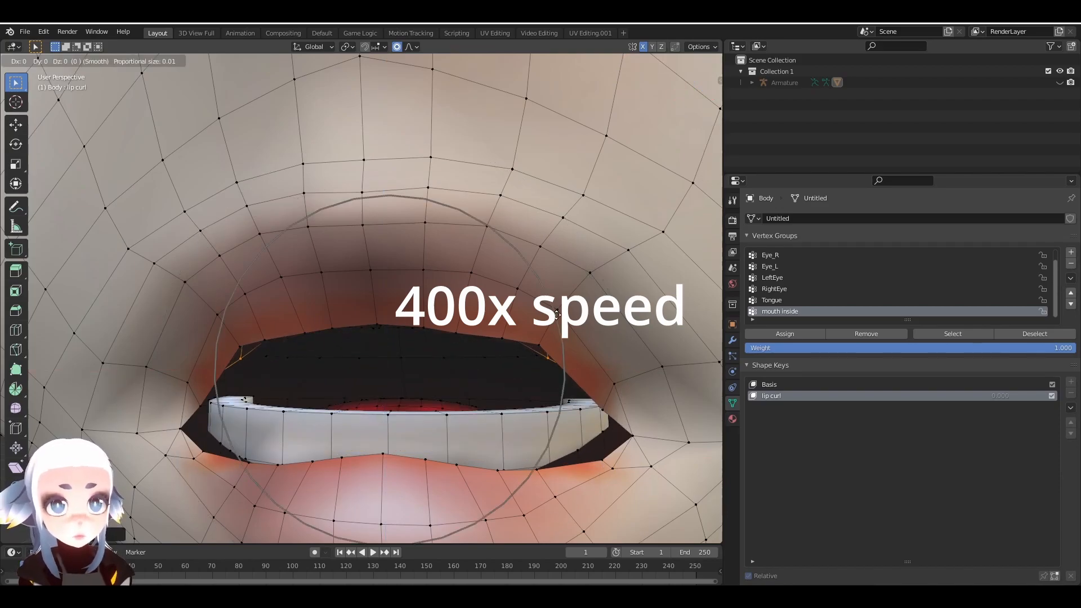
# Nudge the upper lip vertices up into a curl that reveals the teeth.
pyautogui.moveTo(558, 314); pyautogui.dragTo(555, 317)
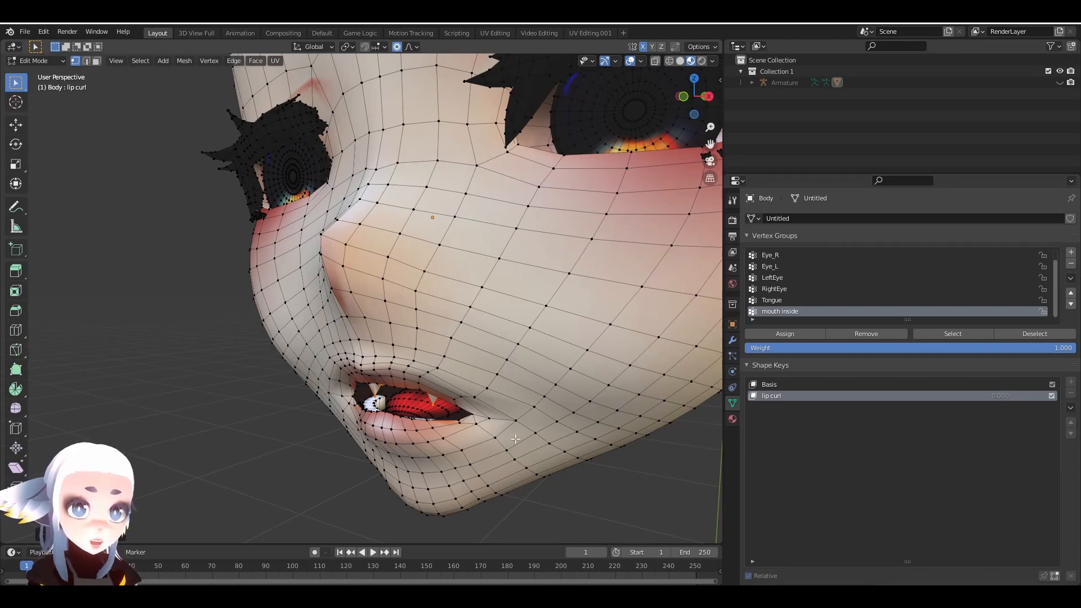
pyautogui.moveTo(460, 452)
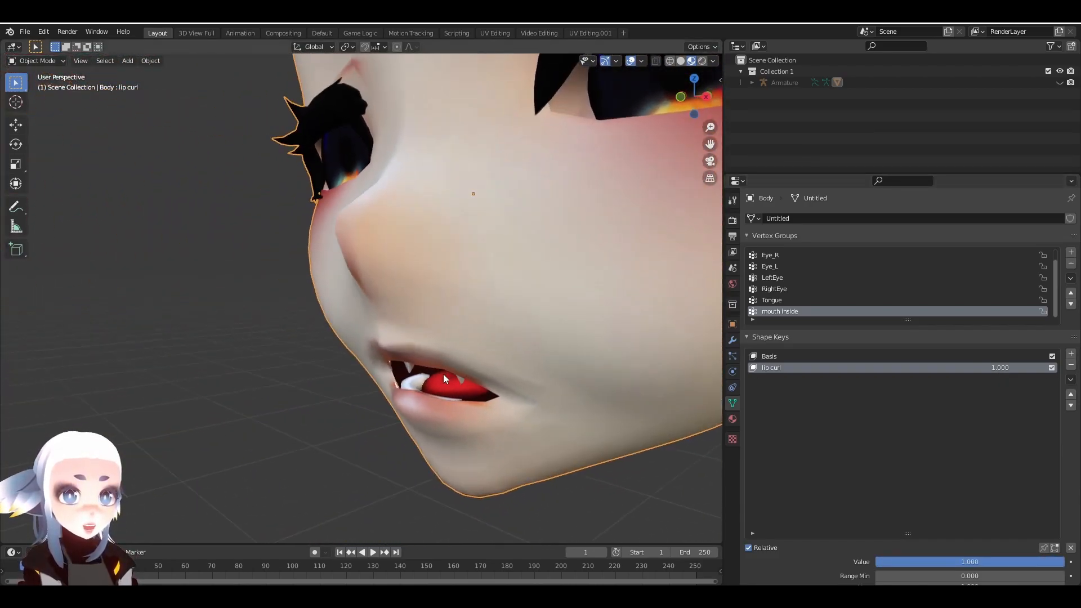
# Return to Edit Mode on the head mesh after previewing lip curl.
pyautogui.press('Tab')
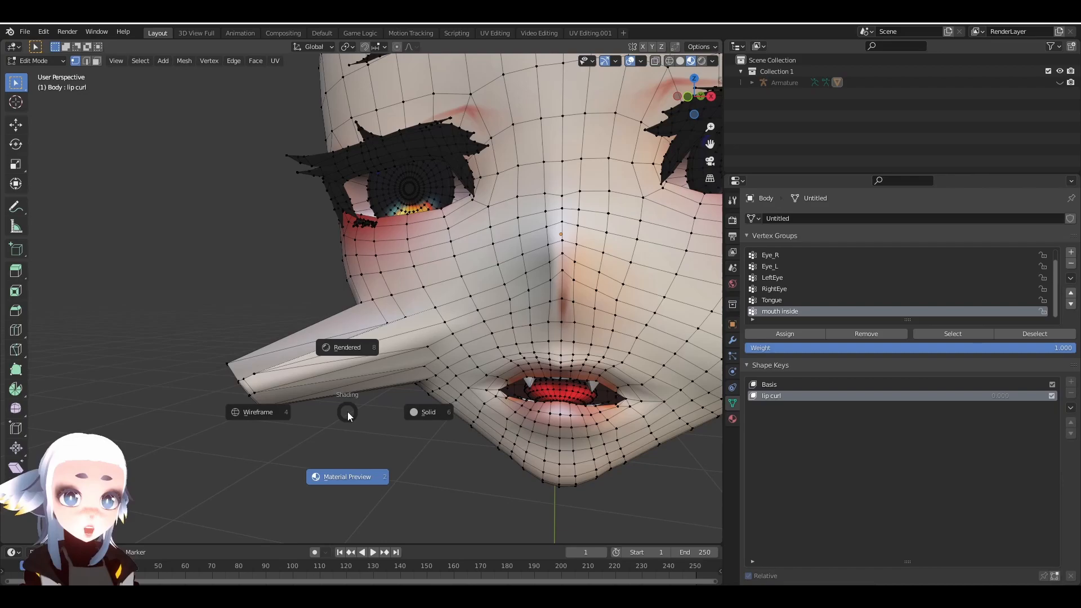
# Switch to wireframe and run Blend from Shape on the selected stray vertices.
pyautogui.click(257, 411)
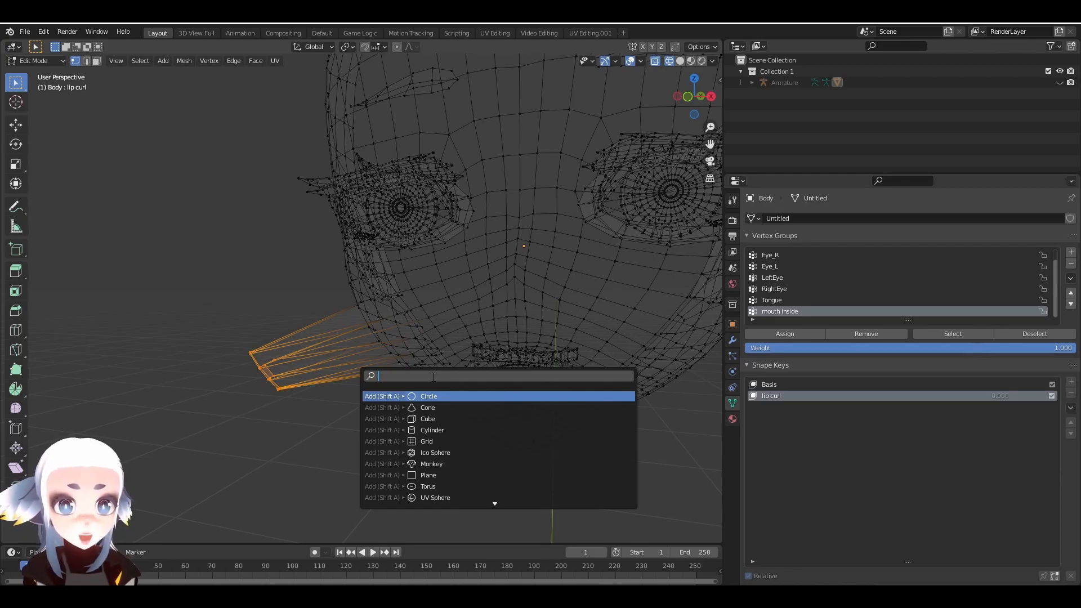
pyautogui.write('blend from')
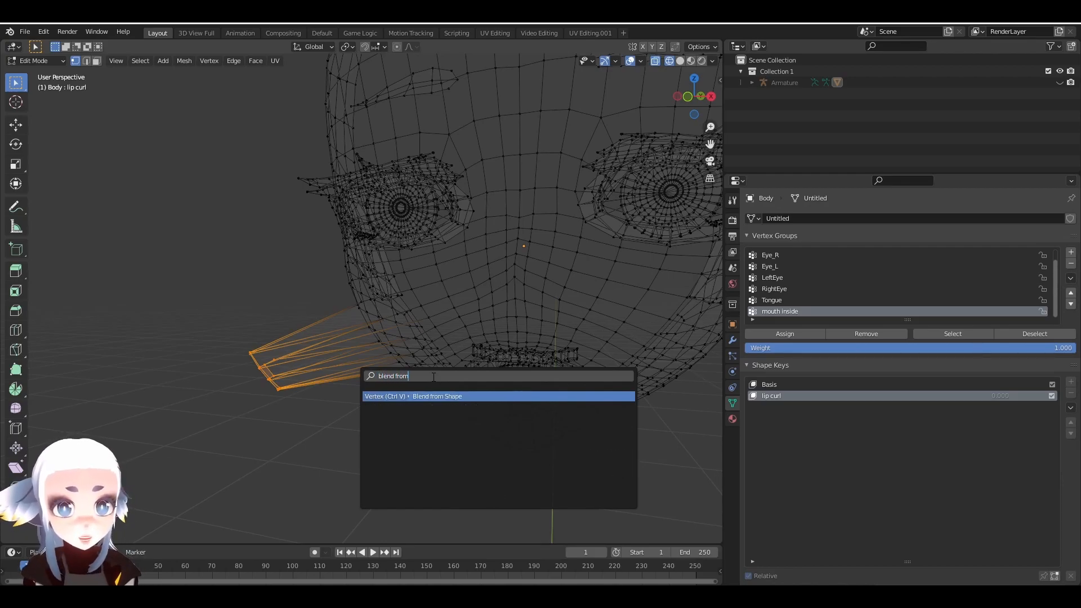
pyautogui.click(436, 396)
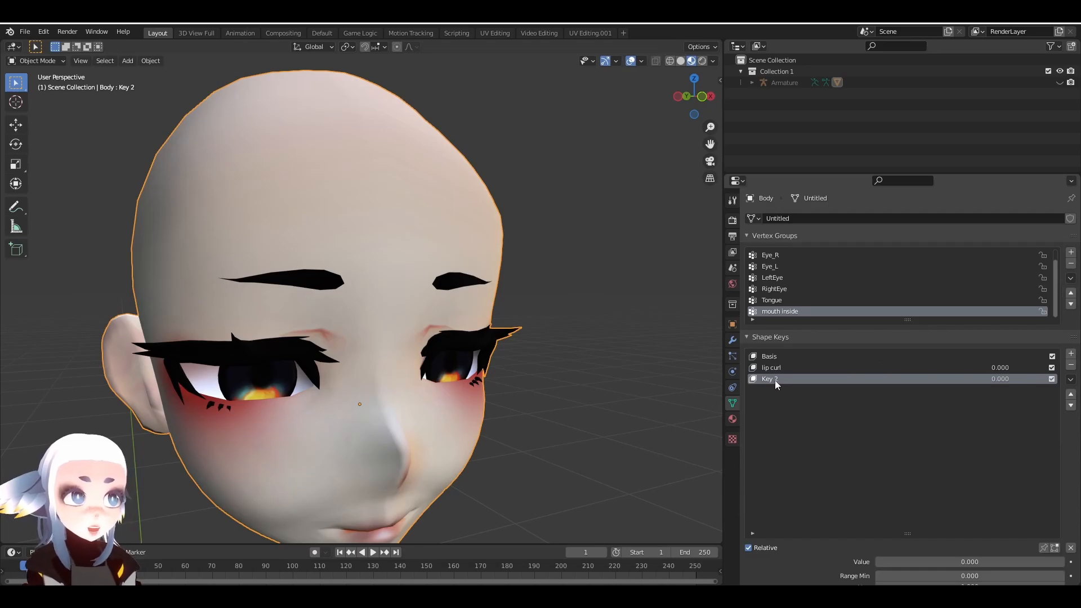
# Edit the right eyebrow vertices for eyebrowRaiseRight, then leave Edit Mode to preview.
pyautogui.press('Tab')
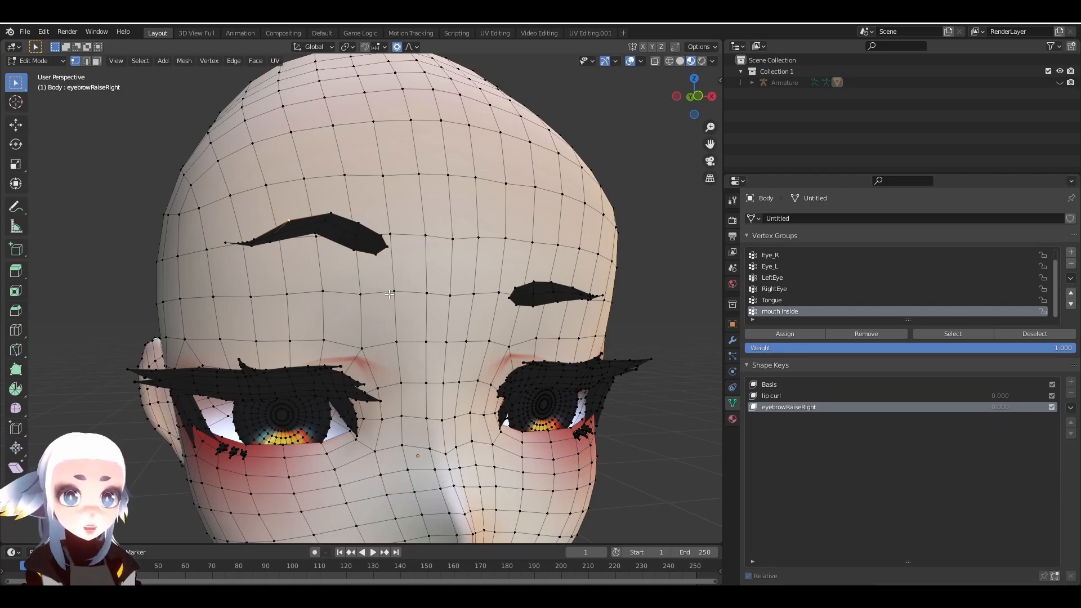
pyautogui.press('Tab')
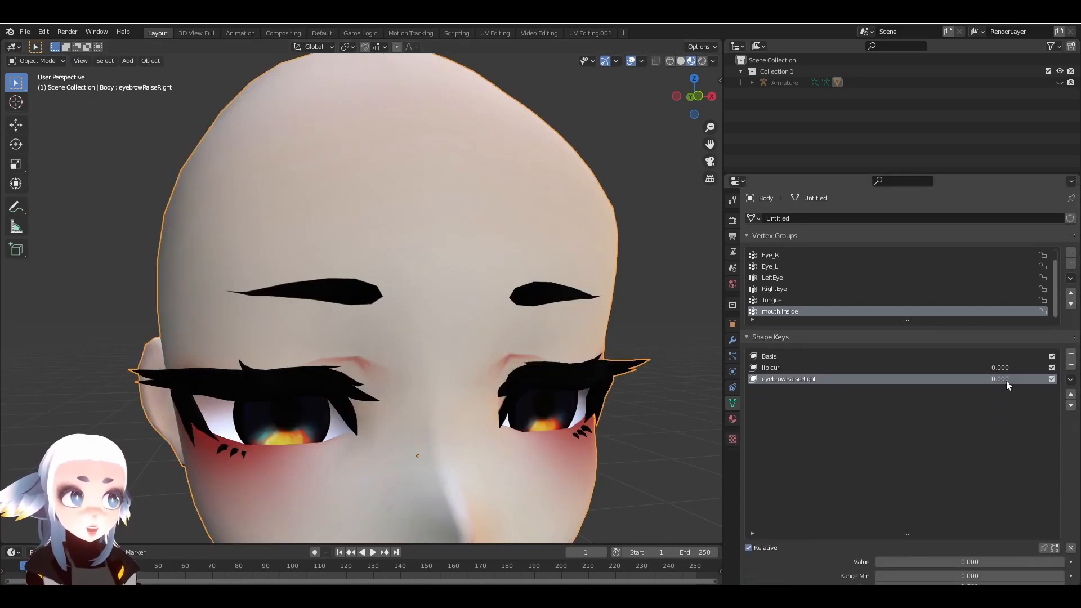
pyautogui.moveTo(1006, 385)
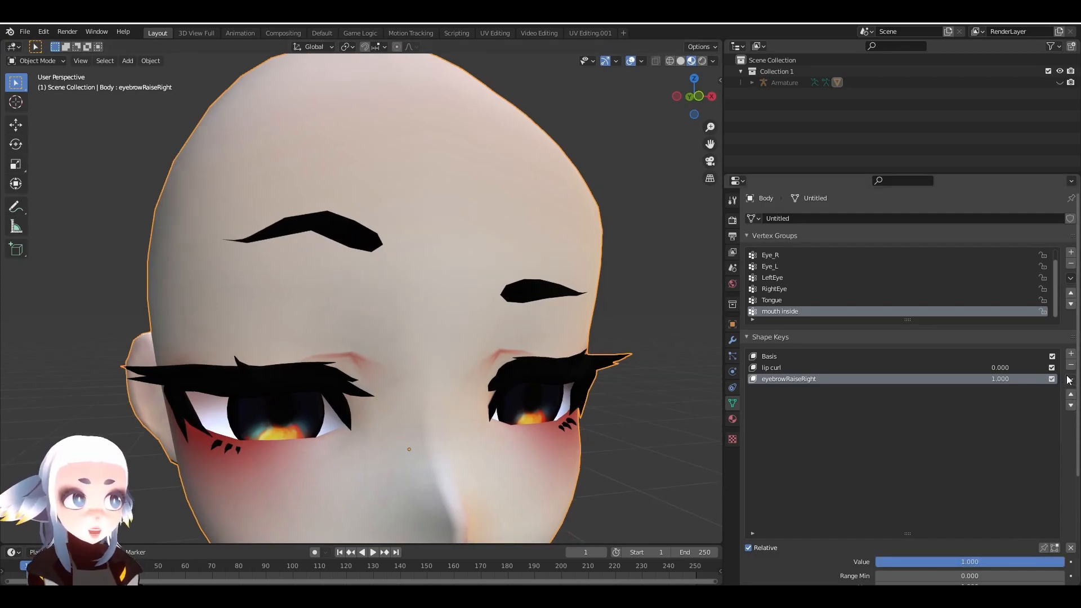
# Make Key 3 from the mix, mirror it, then create Key 4 from the mix.
pyautogui.click(1071, 379)
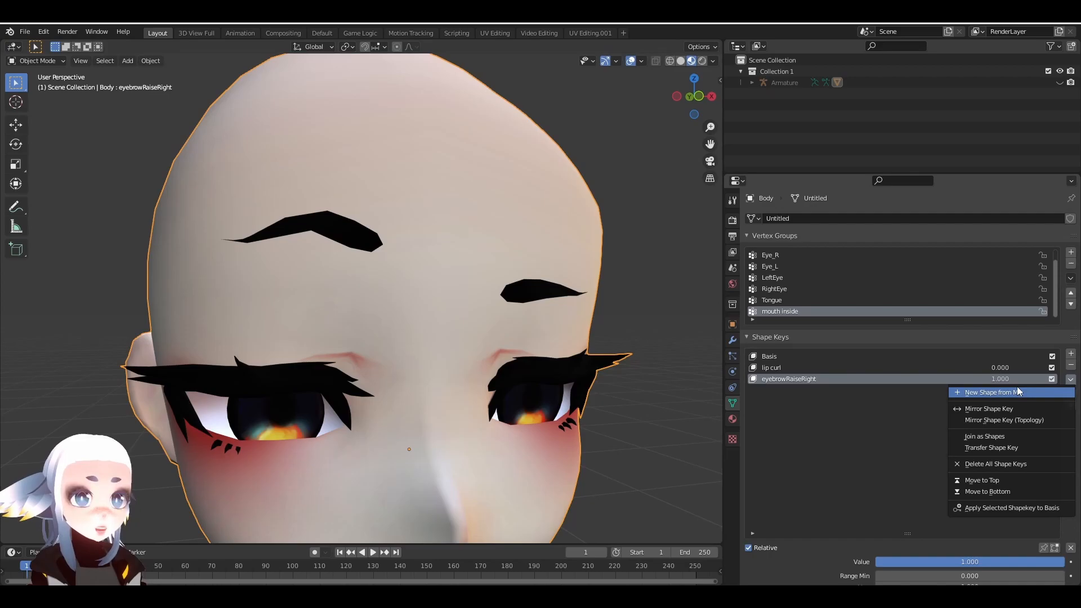
pyautogui.click(989, 392)
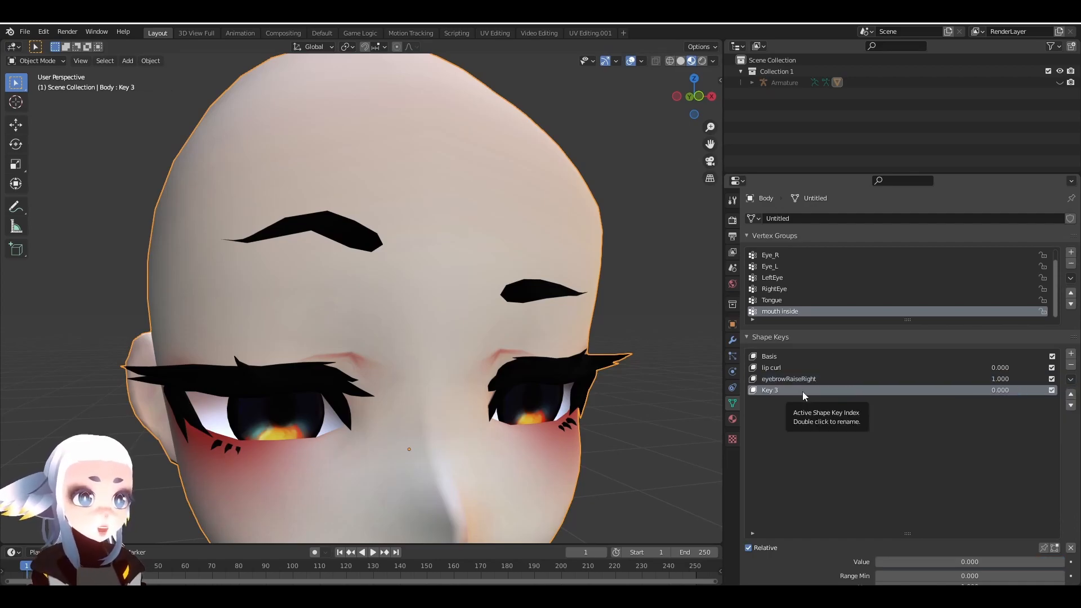
pyautogui.moveTo(827, 383)
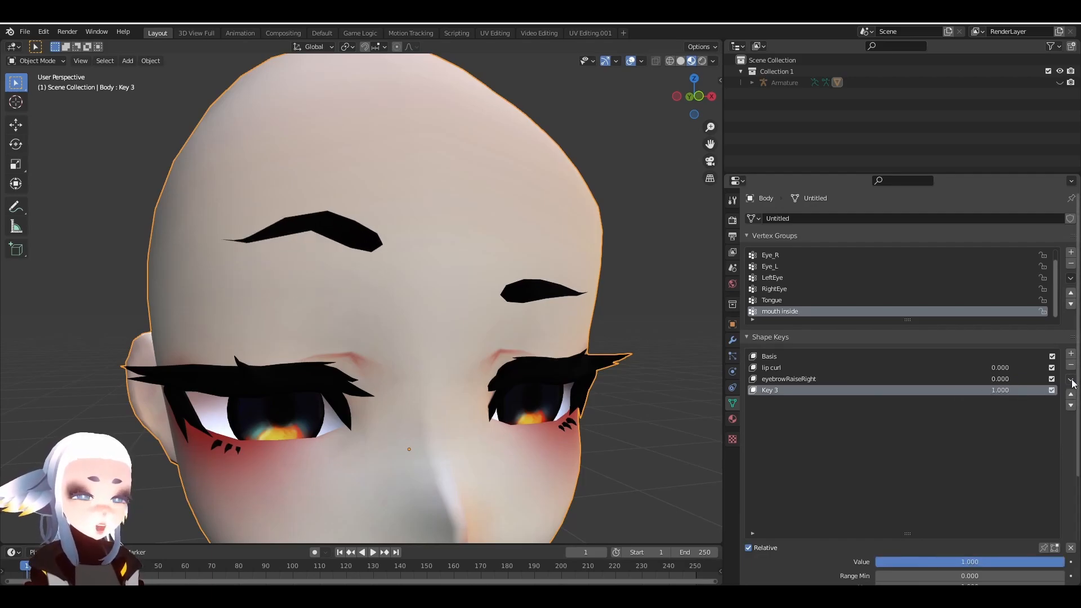
pyautogui.click(1071, 383)
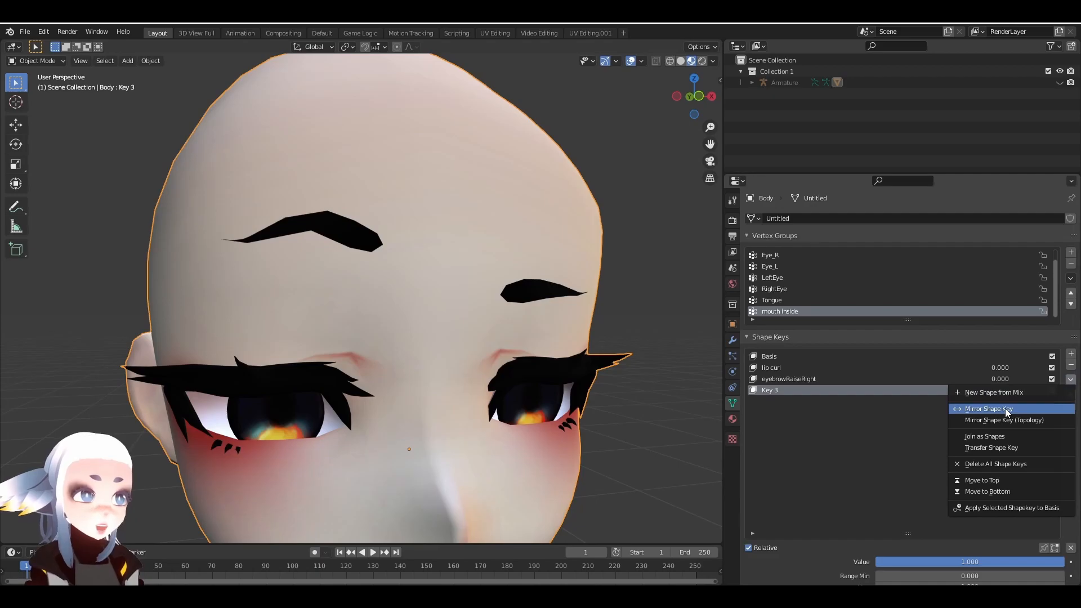
pyautogui.click(987, 408)
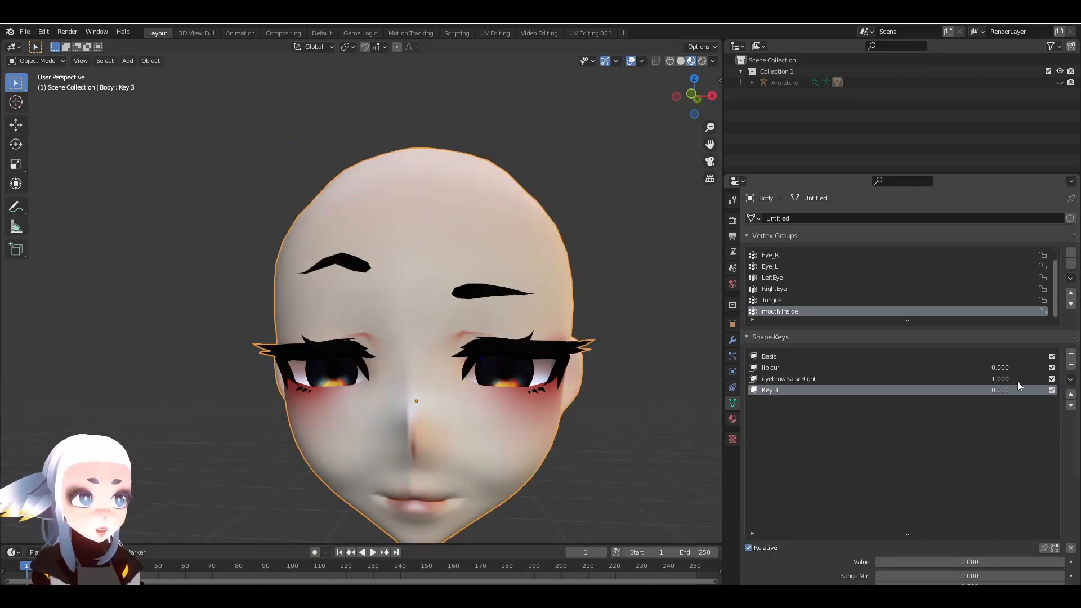
pyautogui.click(1070, 370)
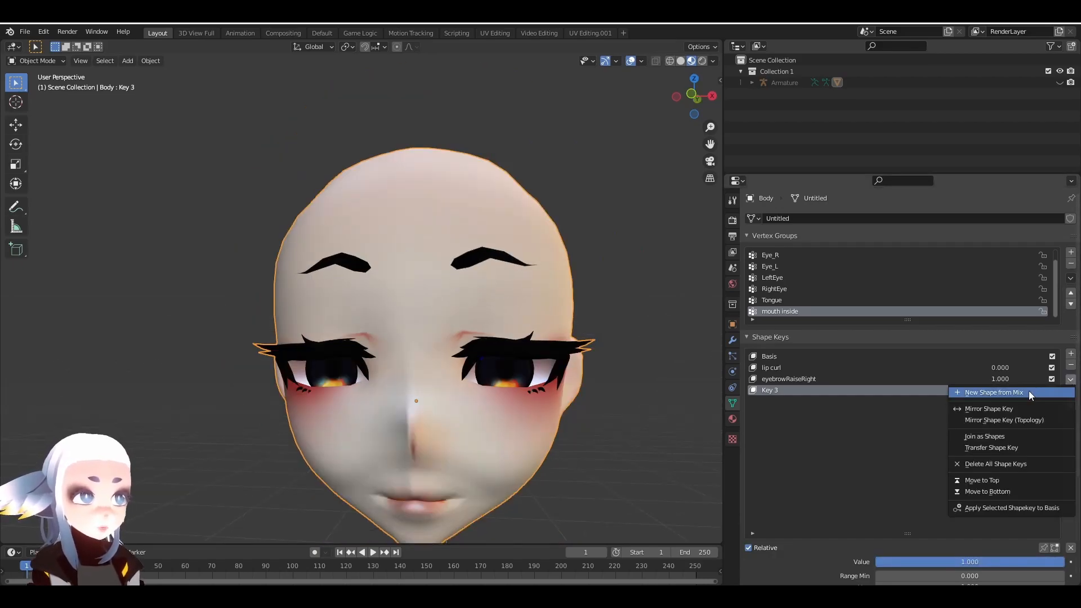
pyautogui.click(993, 393)
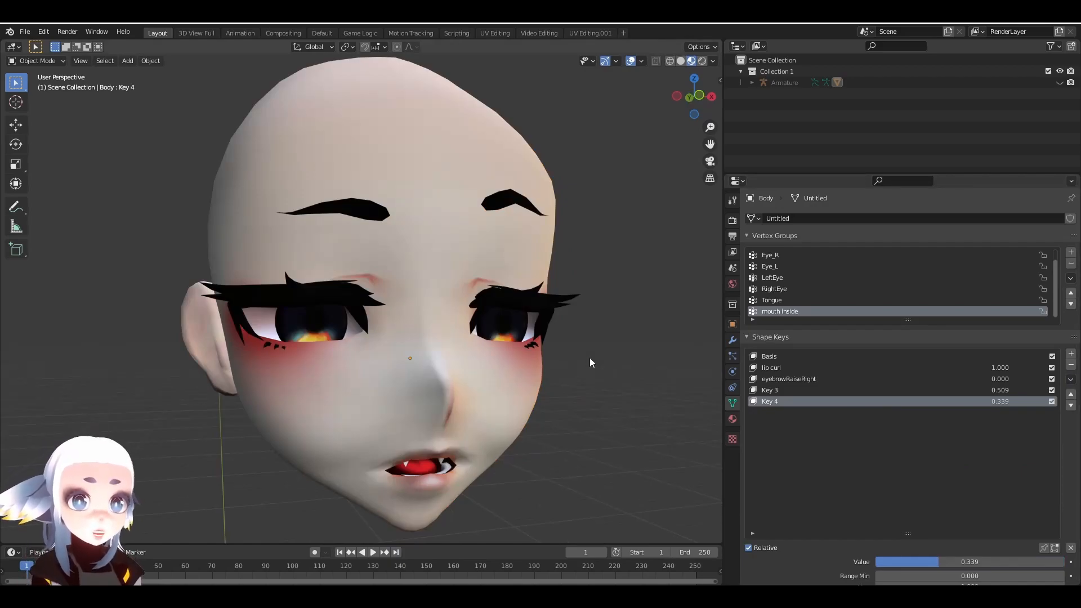